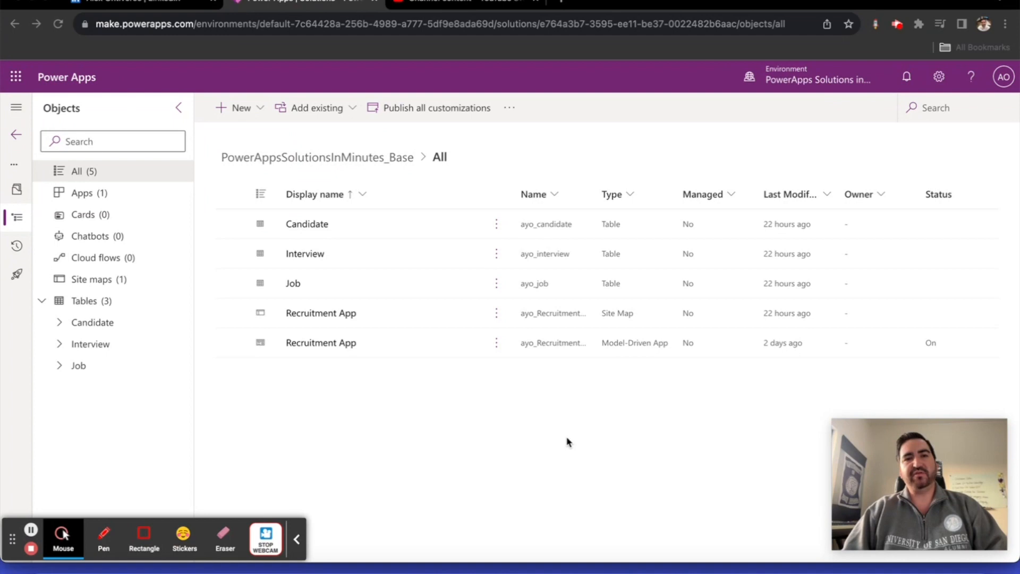
mouse_move(163, 372)
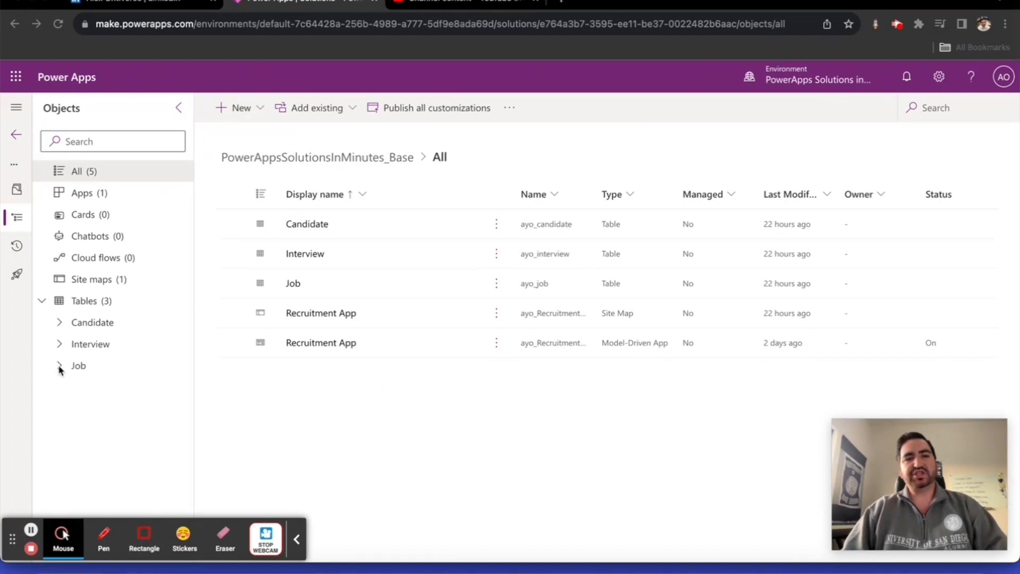
- Expand the Job table in the Objects pane and go to its Relationships
left_click(77, 365)
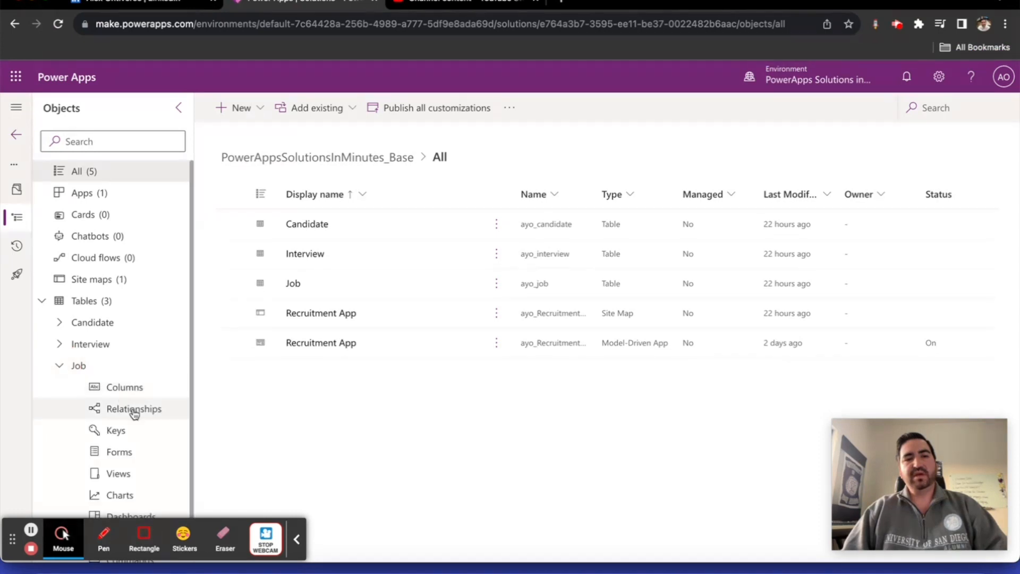
left_click(134, 408)
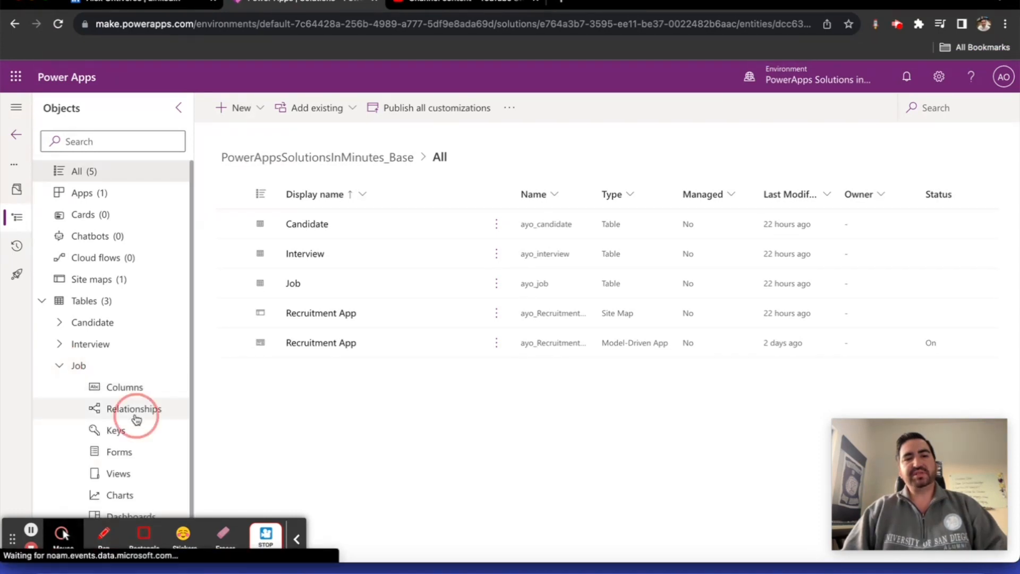
- List Job's relationships and bring up the New relationship type choices
left_click(134, 408)
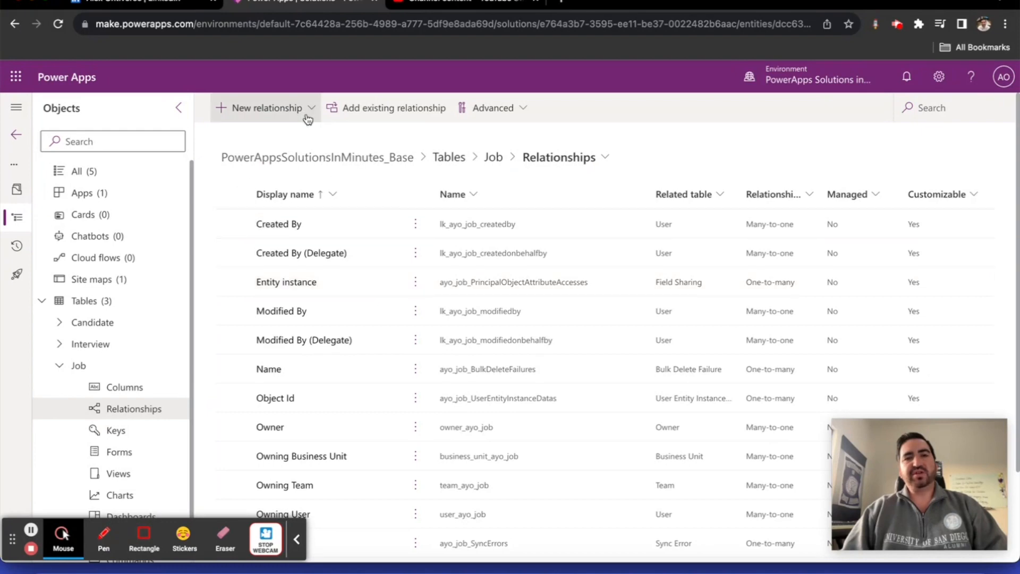
left_click(266, 108)
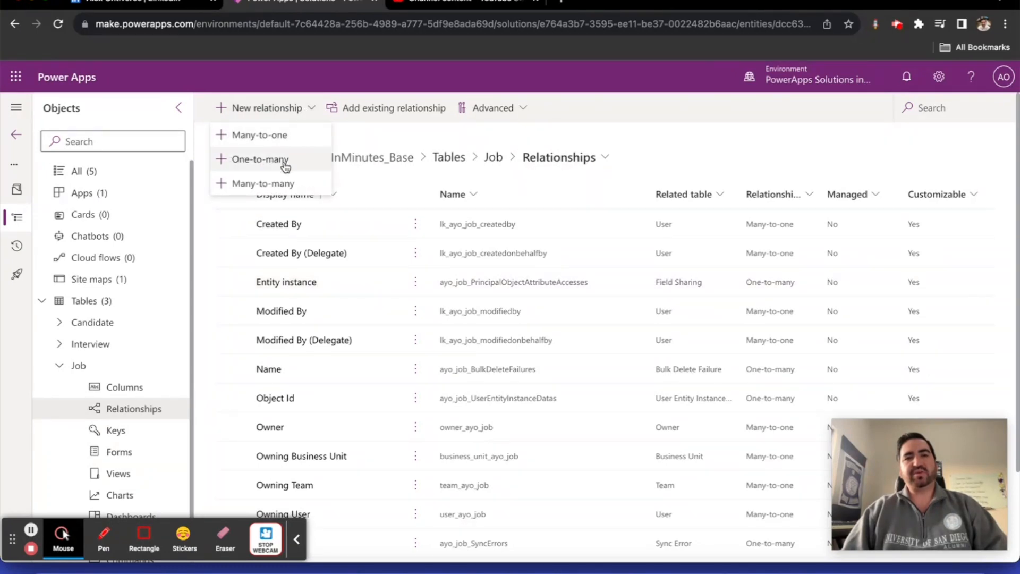
mouse_move(268, 135)
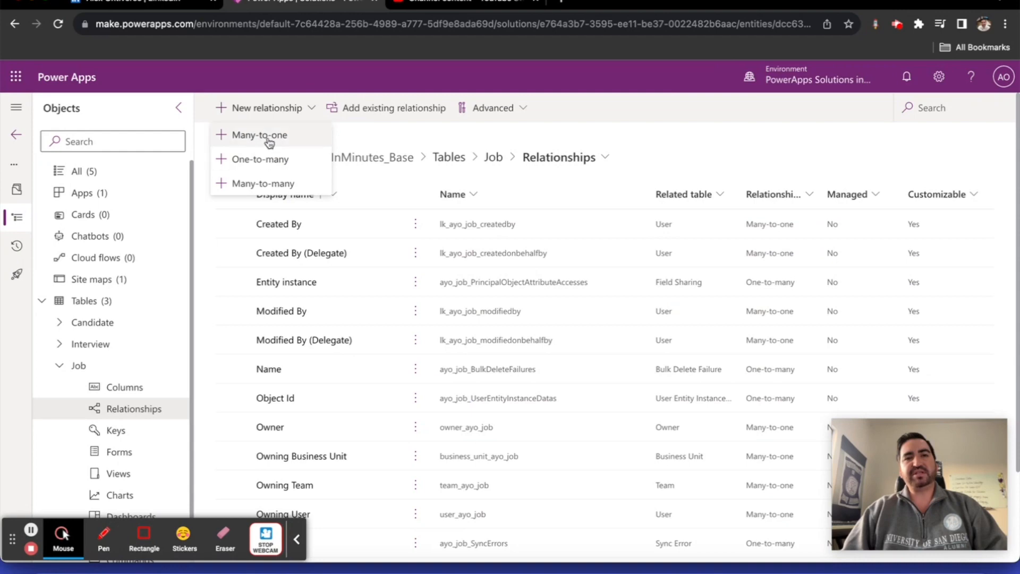
mouse_move(278, 183)
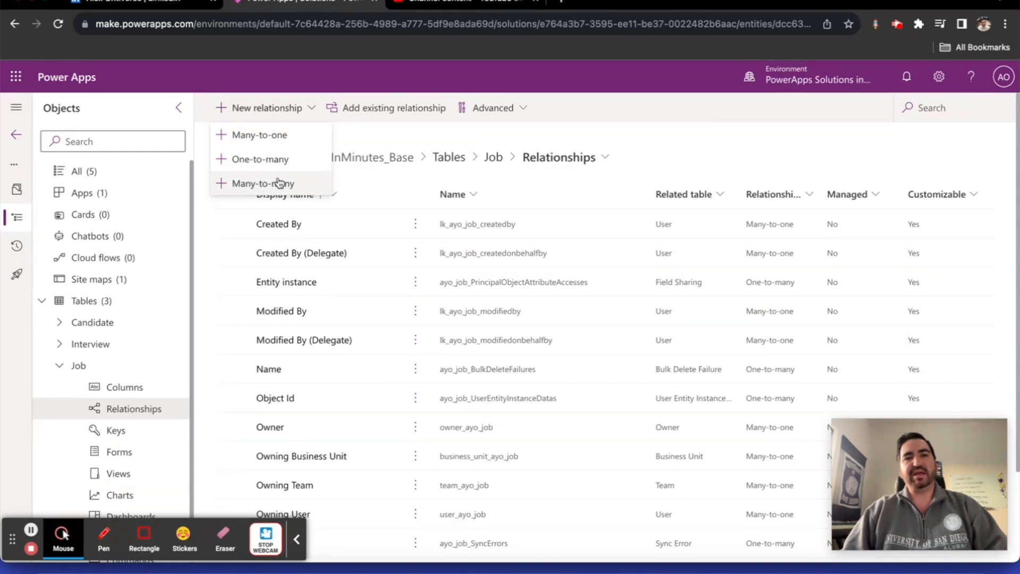
mouse_move(264, 159)
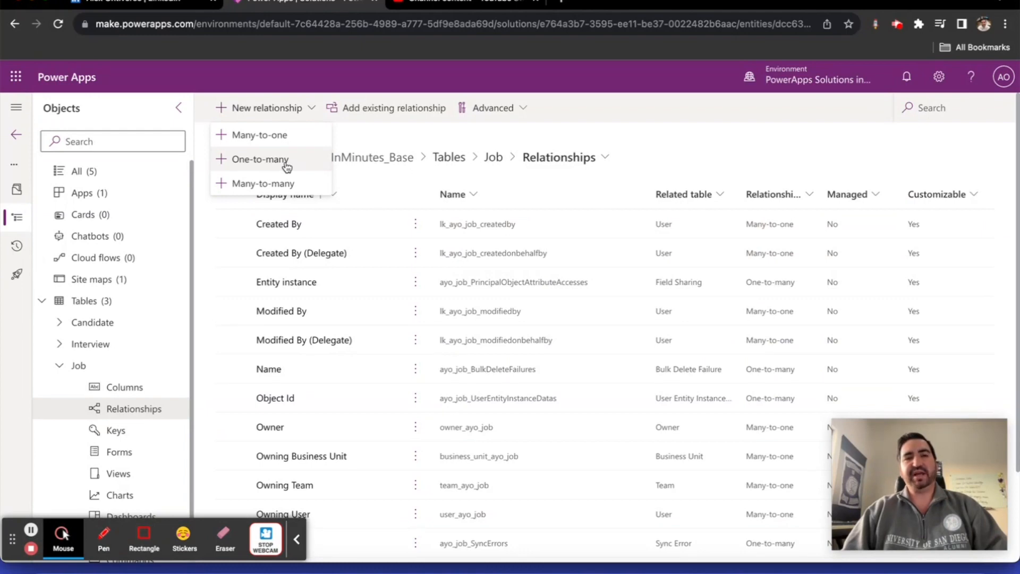
mouse_move(274, 183)
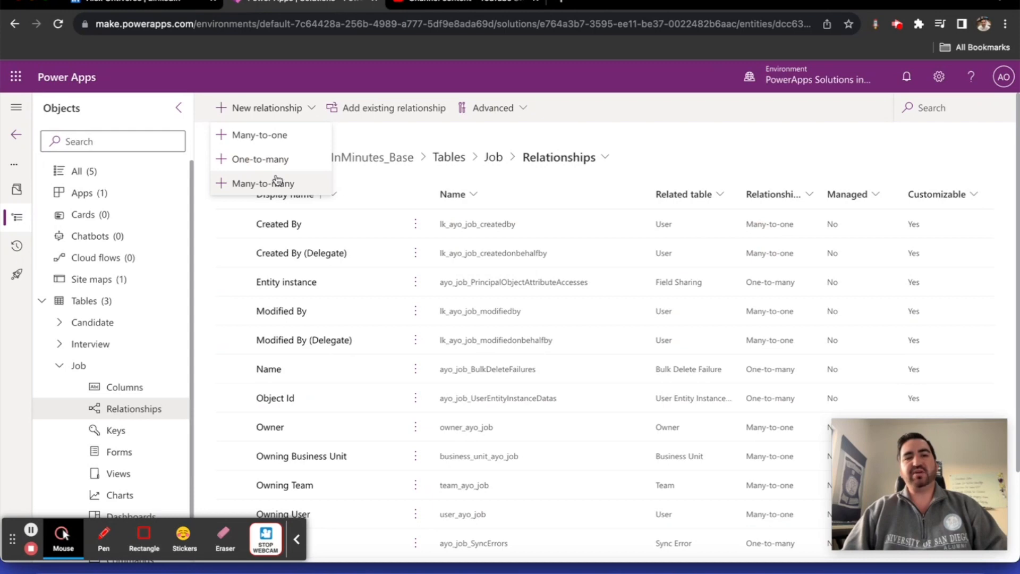
mouse_move(278, 181)
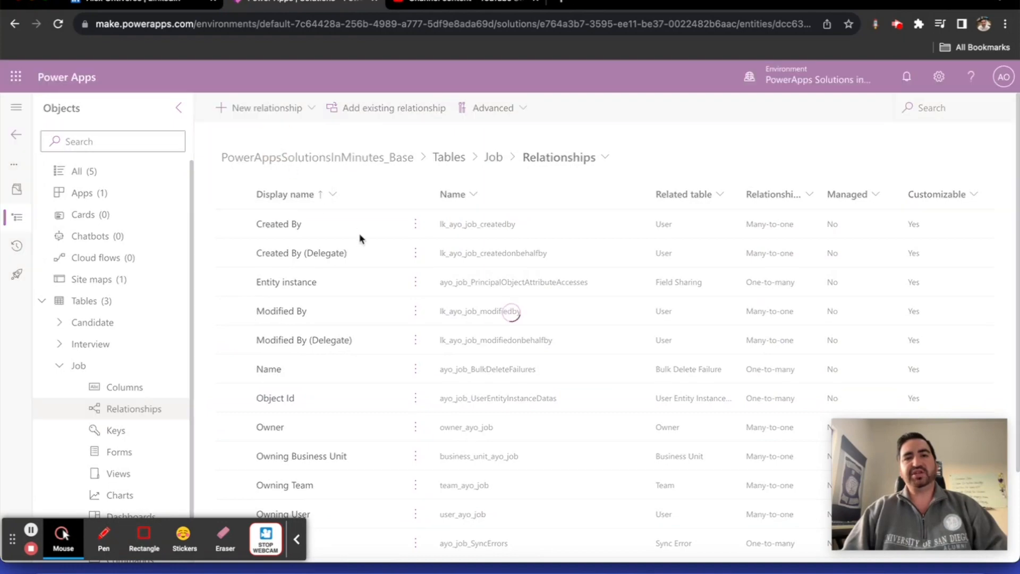
- Begin a many-to-one relationship for Job with Account as the related table and an optional, searchable Account lookup
left_click(266, 107)
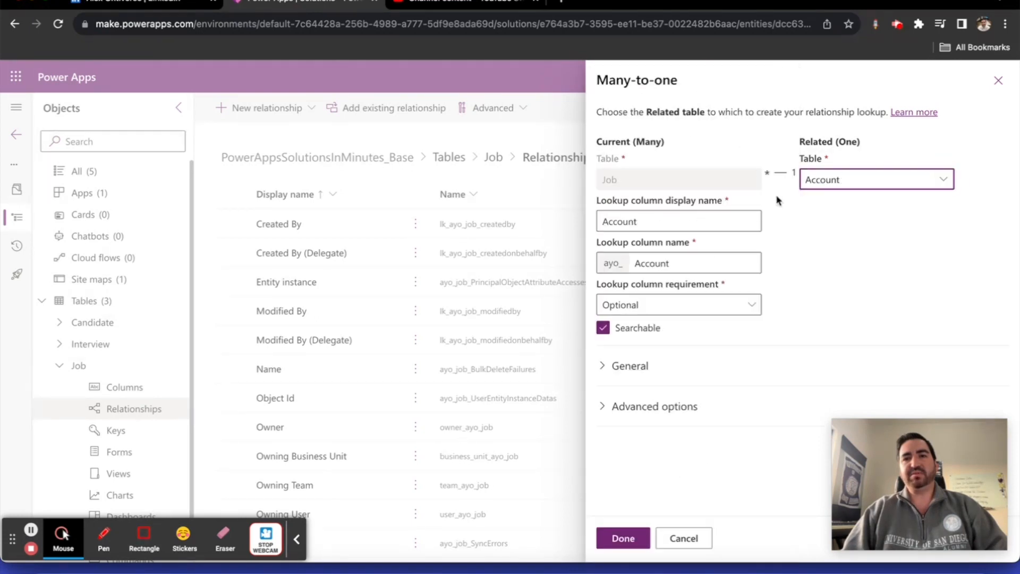
left_click(678, 221)
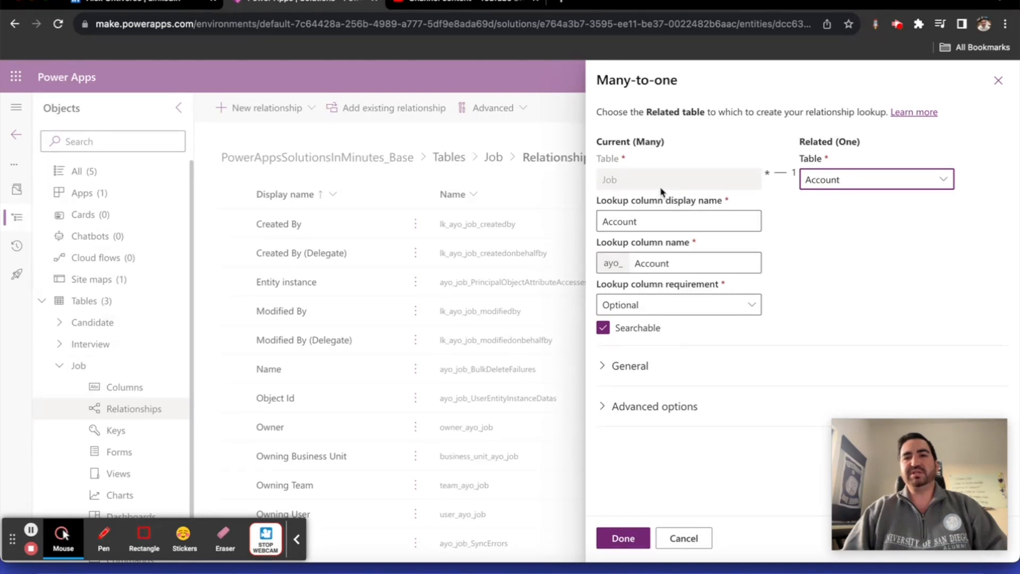
mouse_move(835, 214)
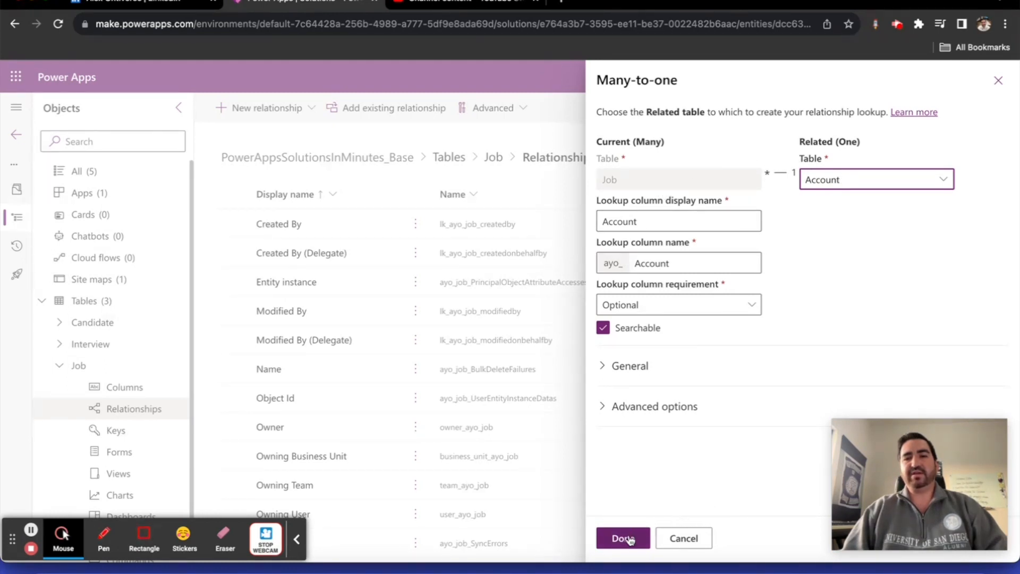
- Save the Job→Account many-to-one relationship and collapse Job in the Objects pane
left_click(622, 538)
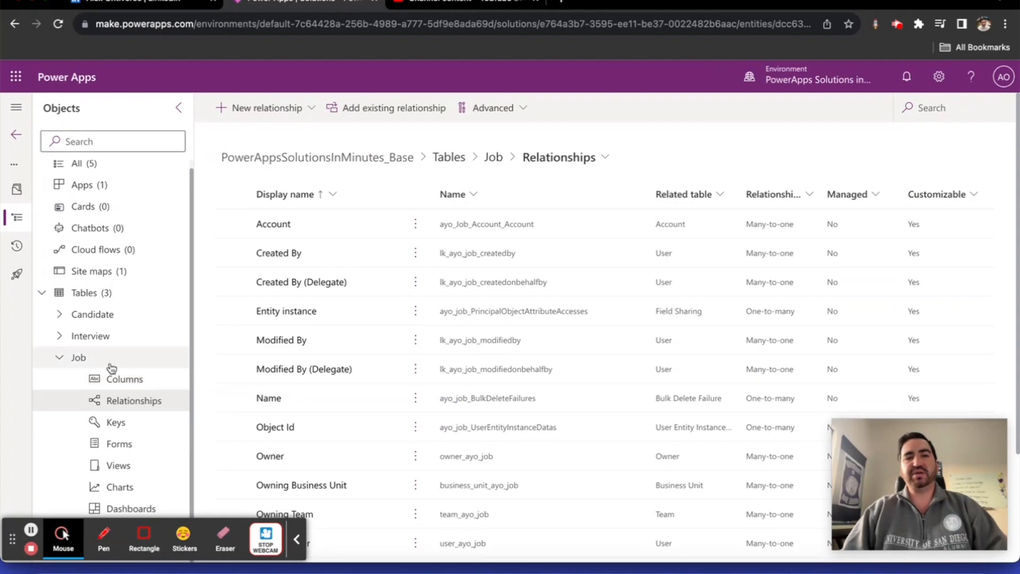
left_click(77, 357)
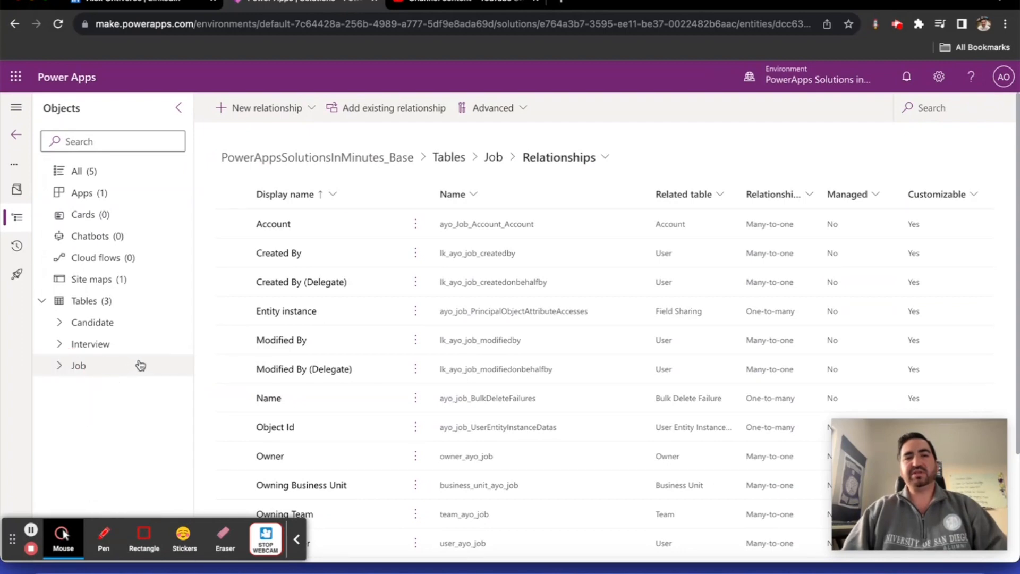
mouse_move(167, 432)
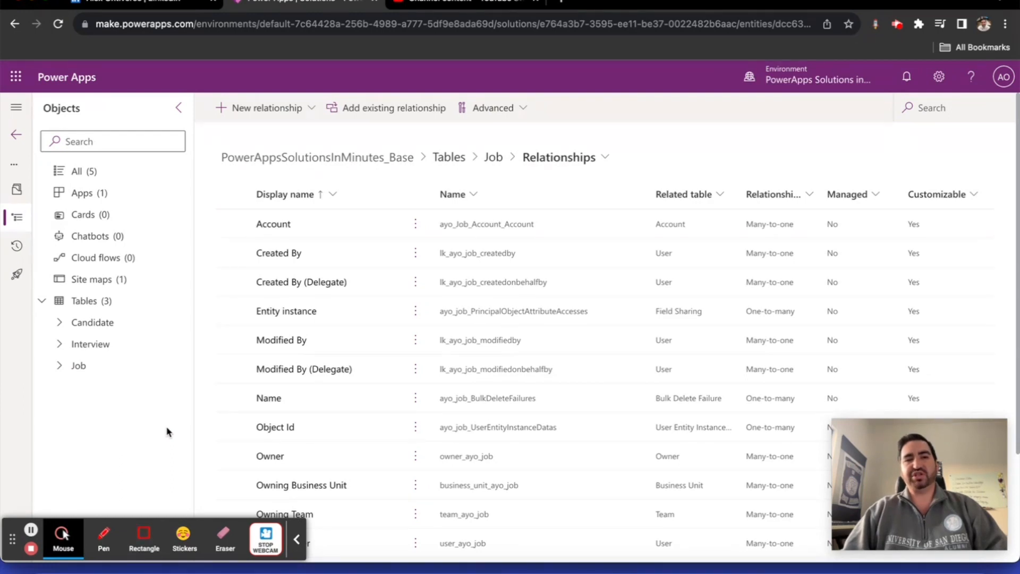
mouse_move(138, 390)
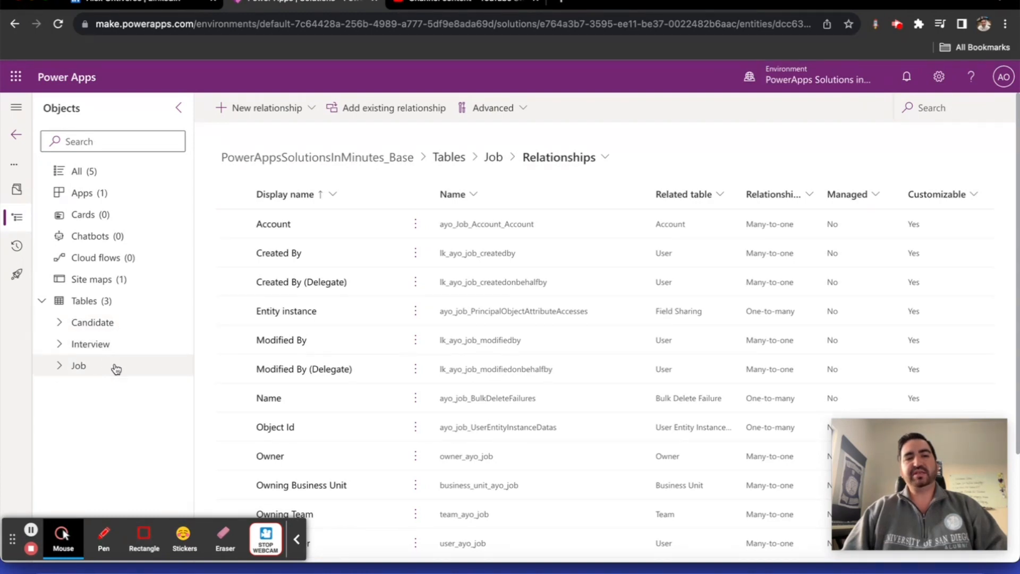
mouse_move(135, 363)
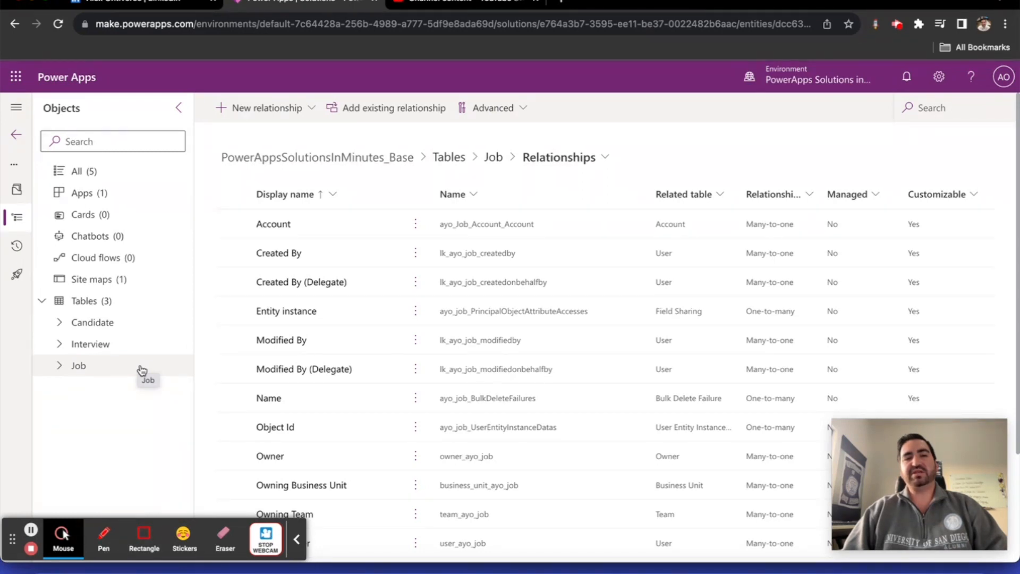
mouse_move(134, 363)
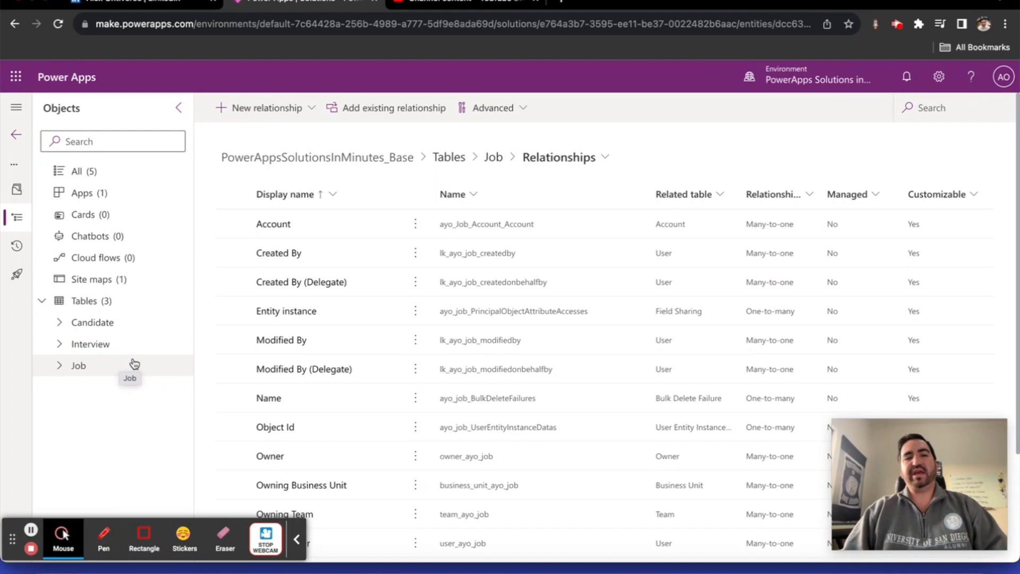
mouse_move(135, 364)
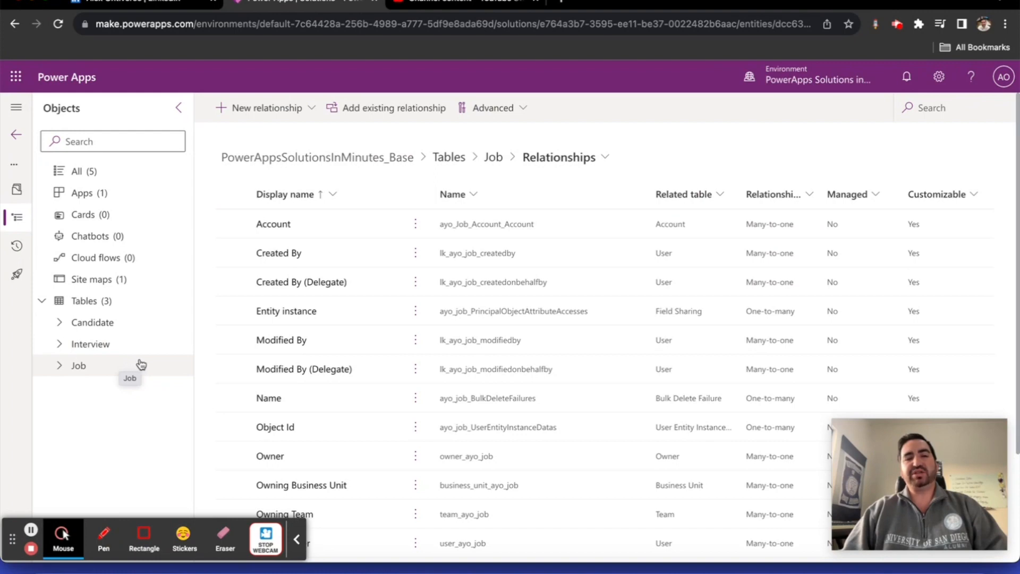
mouse_move(141, 367)
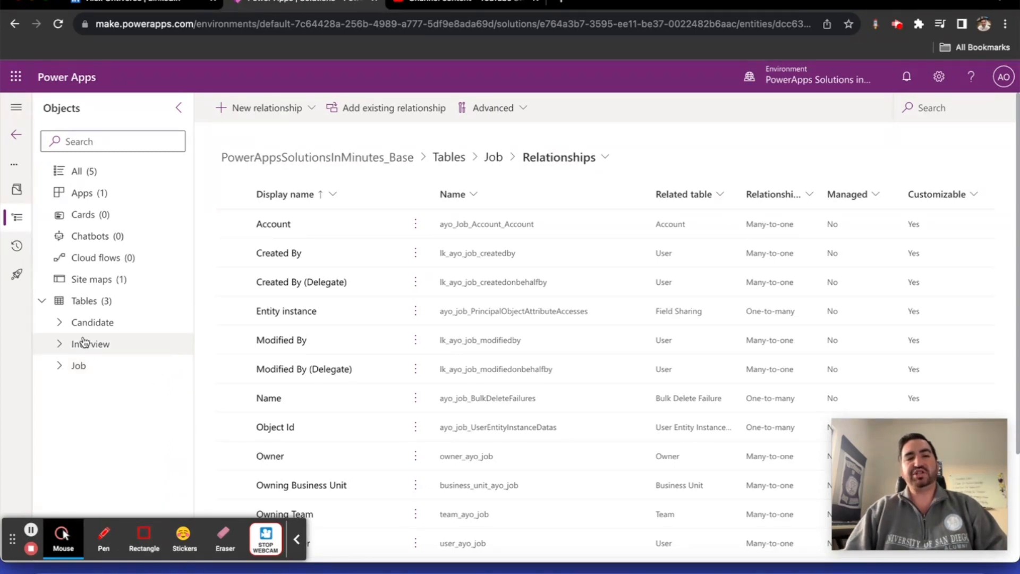
- From Candidate's relationships, create a many-to-many relationship with Job as the related table and confirm it
left_click(92, 322)
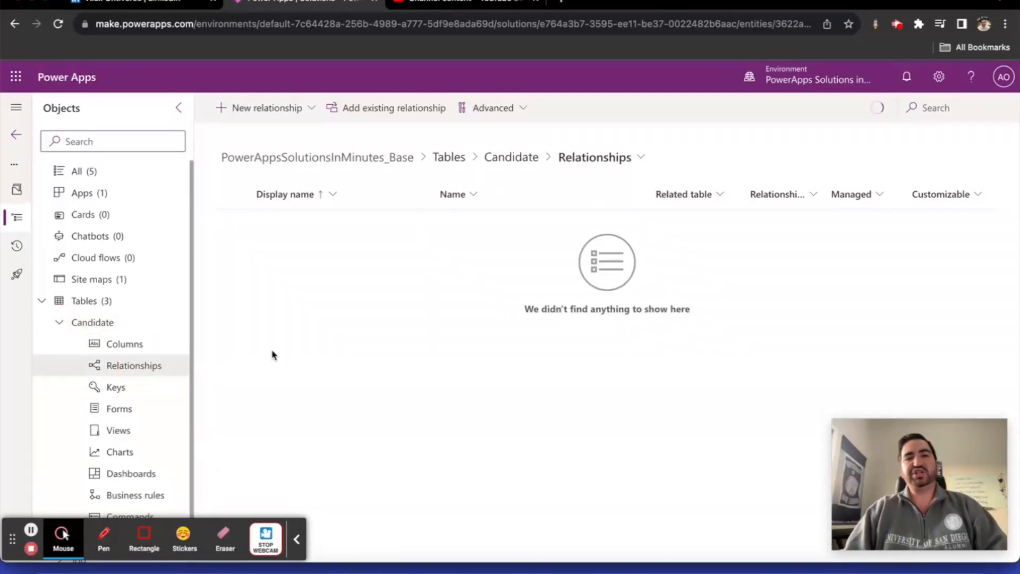
left_click(266, 107)
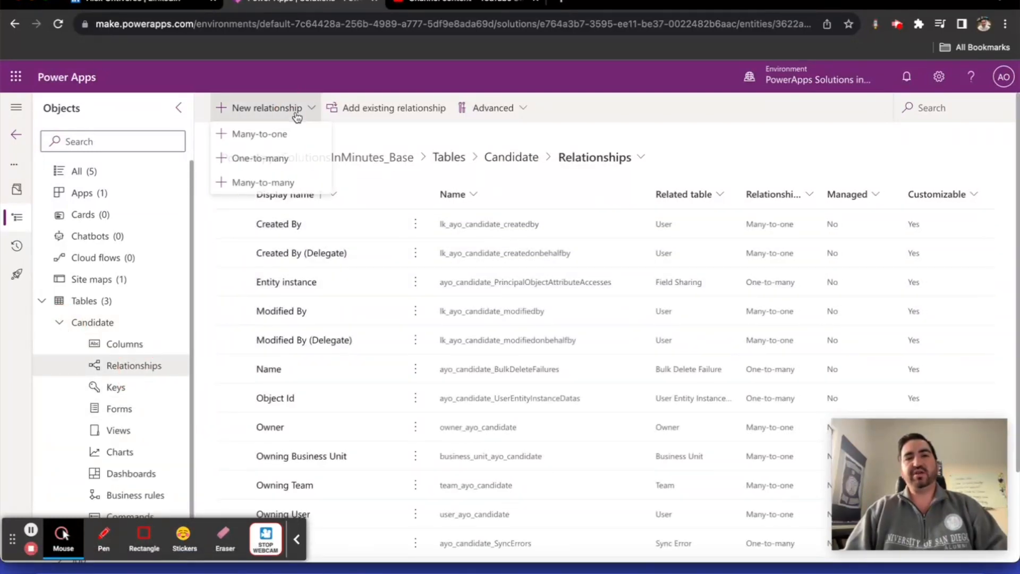
left_click(262, 181)
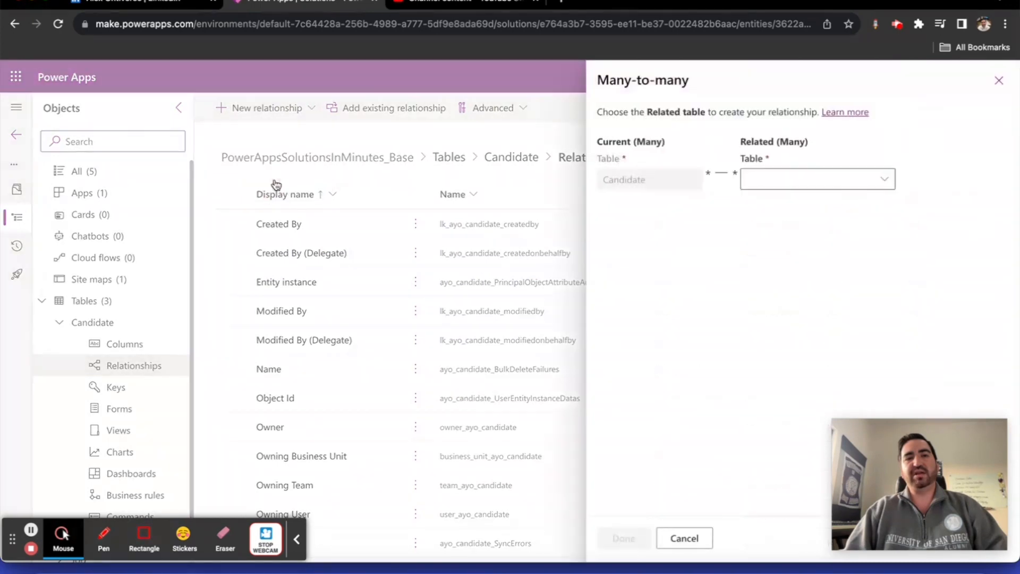
left_click(816, 178)
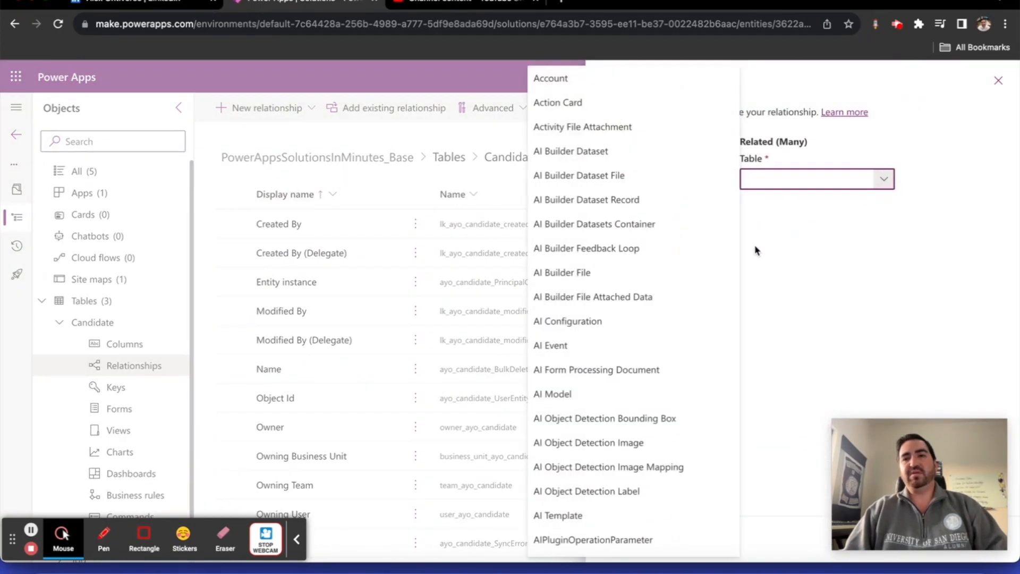
mouse_move(629, 369)
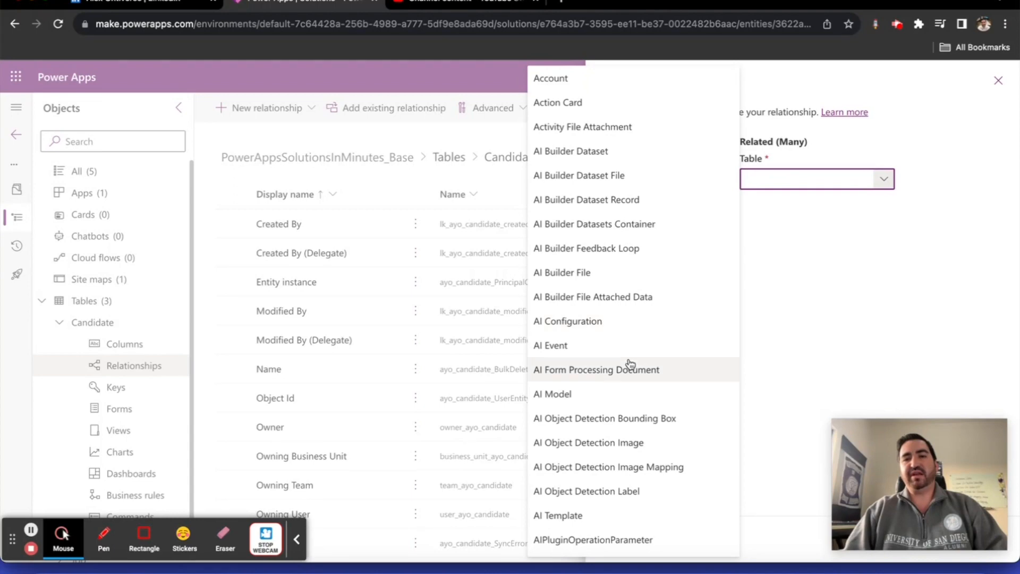
scroll("down", 3)
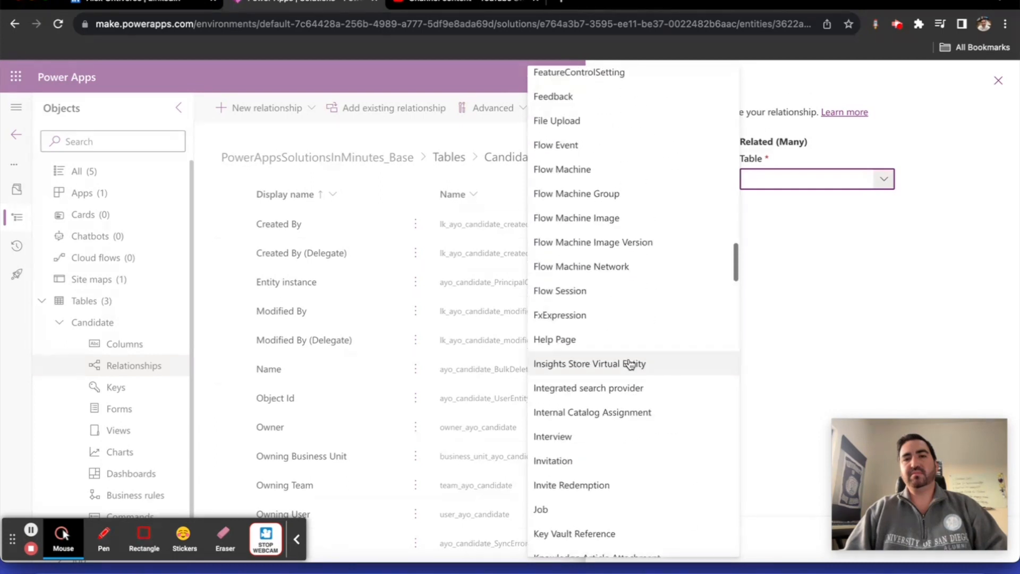
left_click(540, 509)
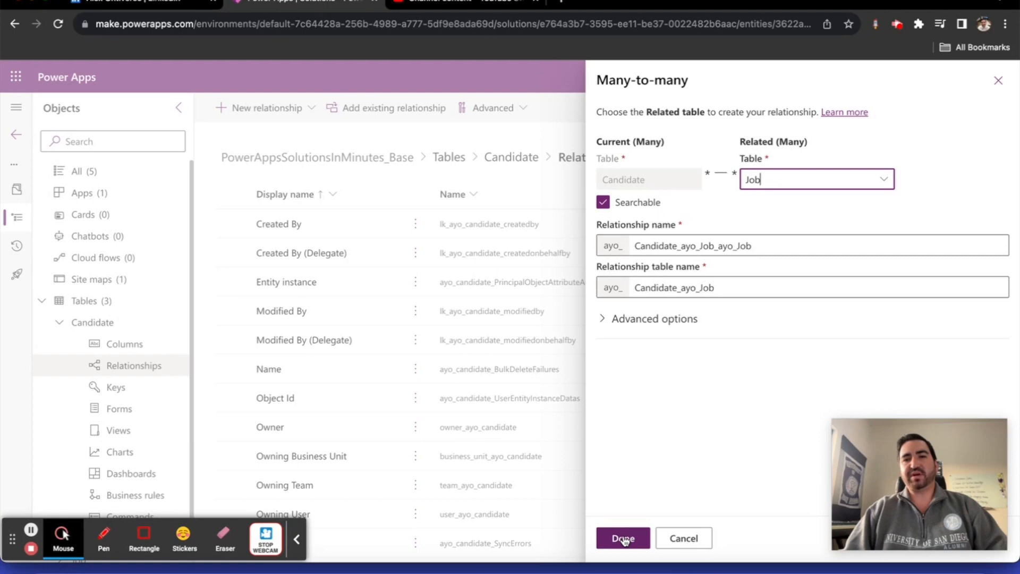
left_click(623, 537)
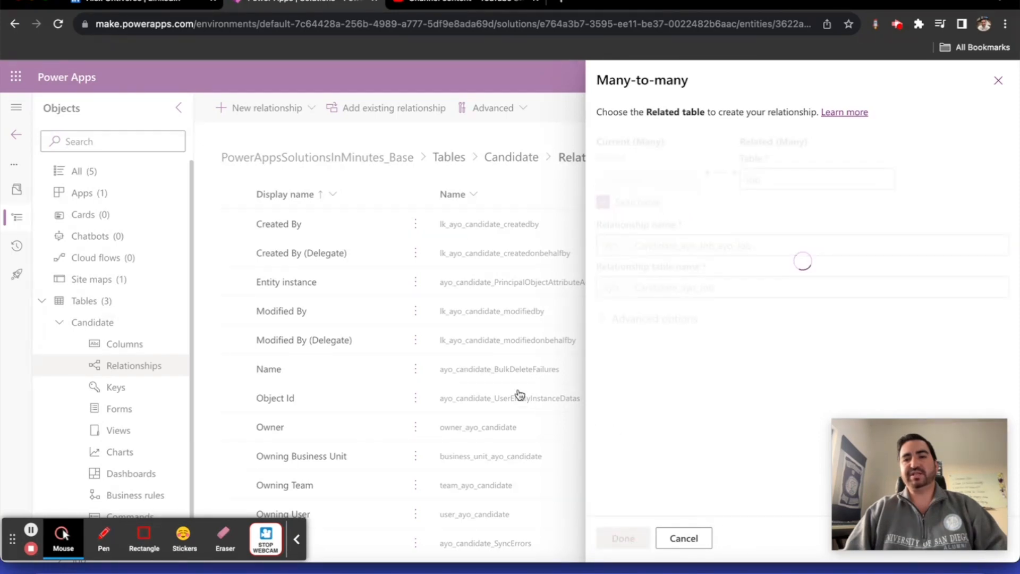
mouse_move(474, 407)
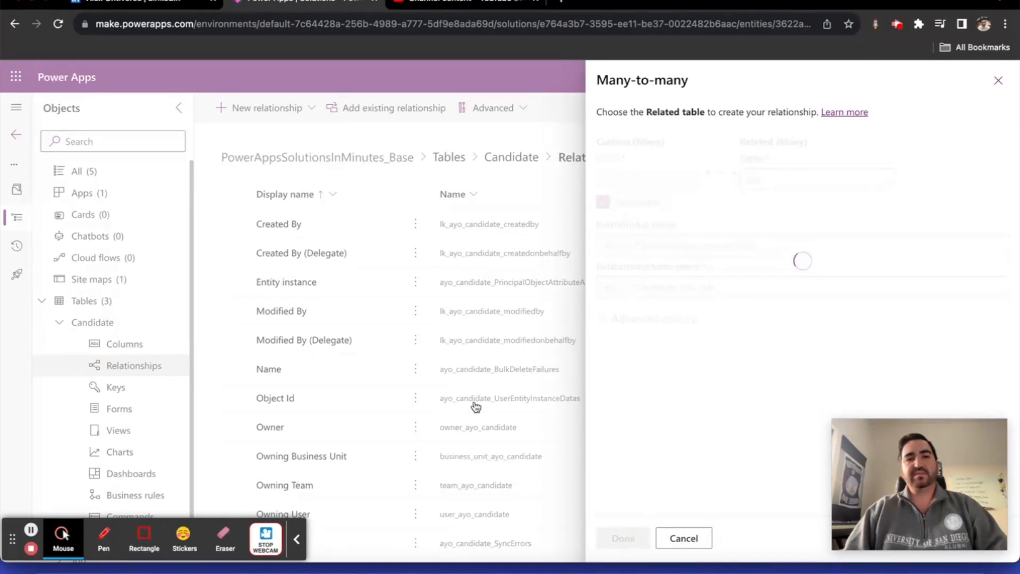
left_click(683, 538)
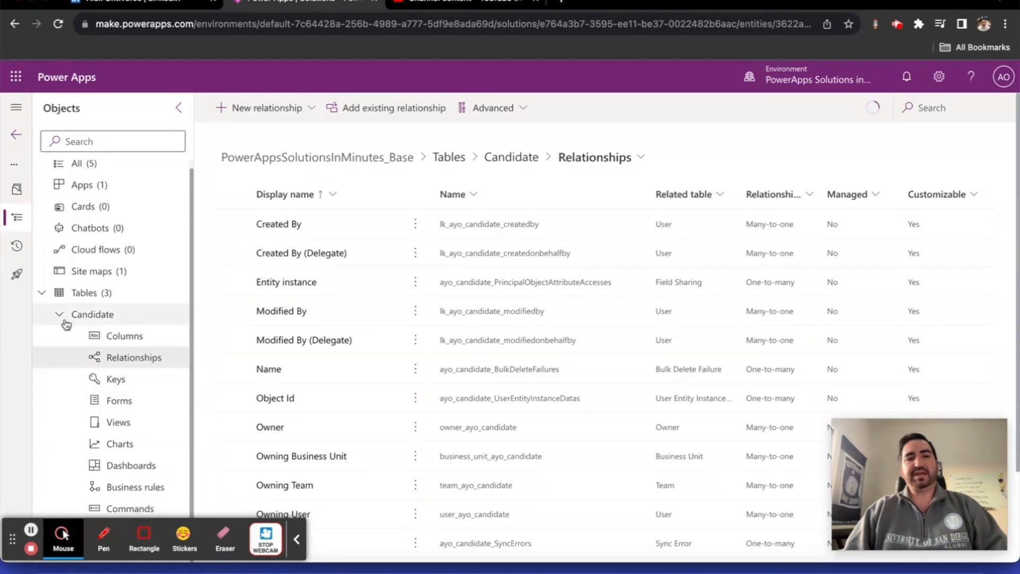
- Collapse Candidate, expand Job and show its relationships, now listing the Candidate–Job link
left_click(58, 315)
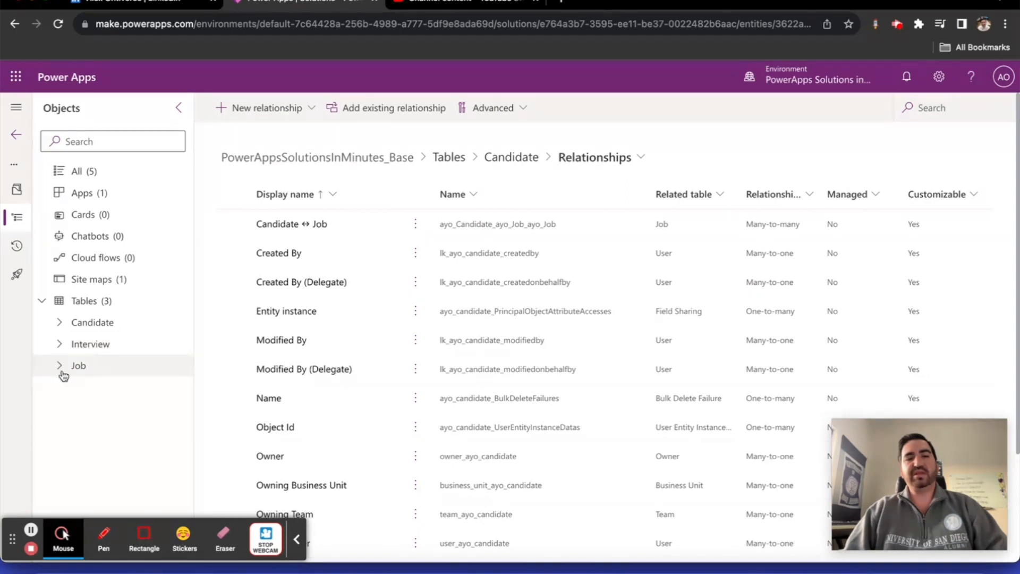
left_click(77, 365)
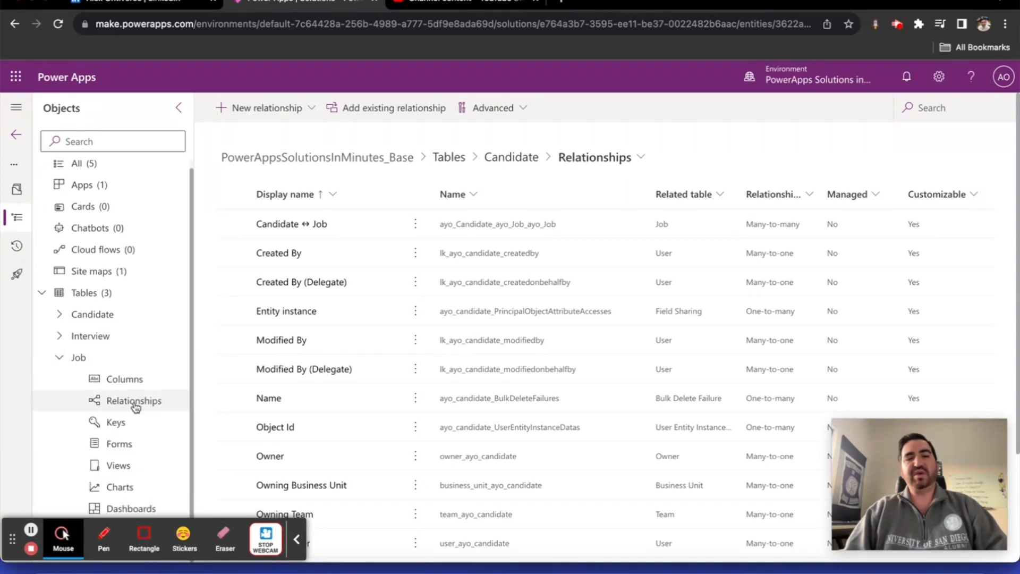
mouse_move(115, 422)
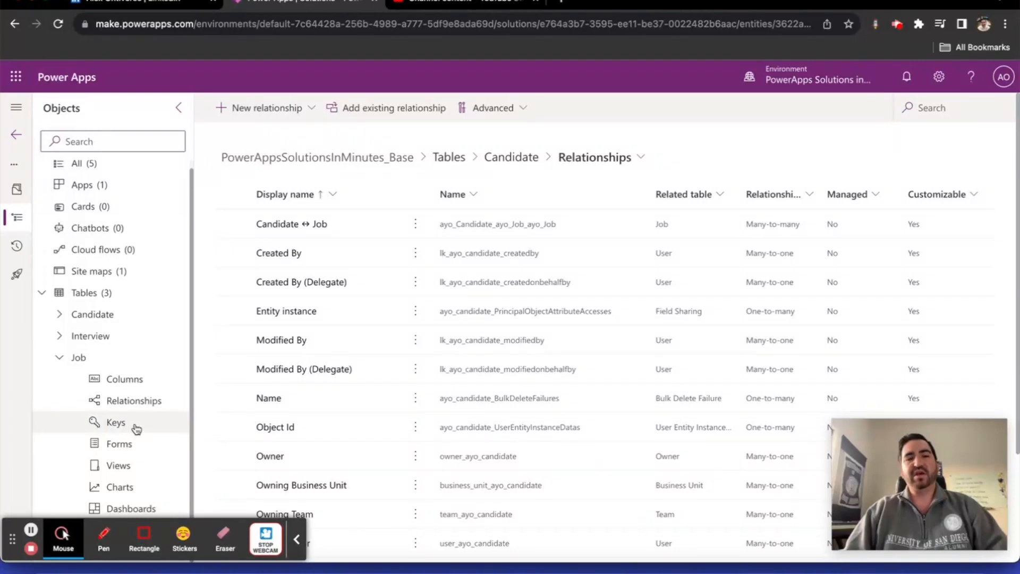
mouse_move(127, 452)
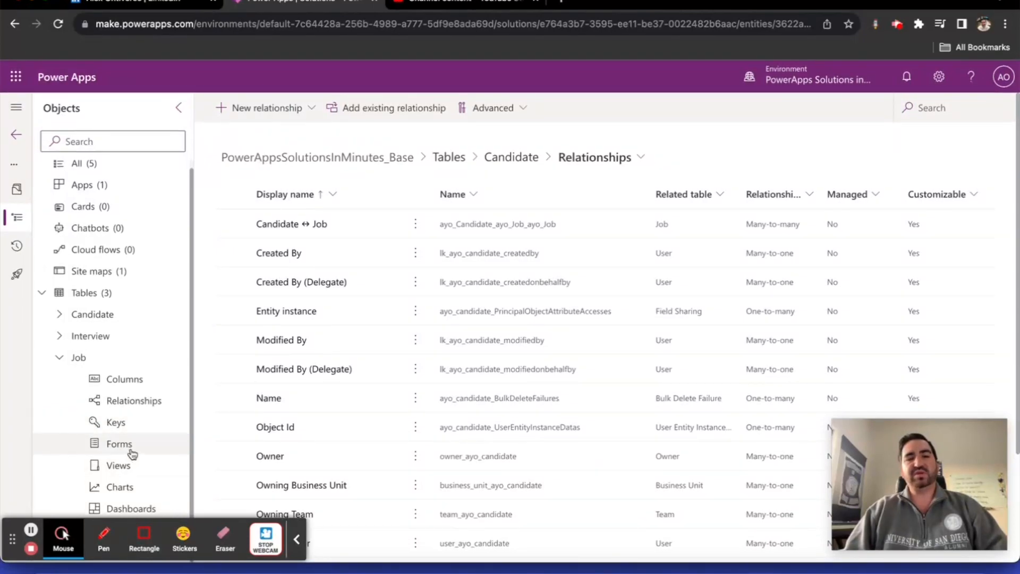
left_click(134, 400)
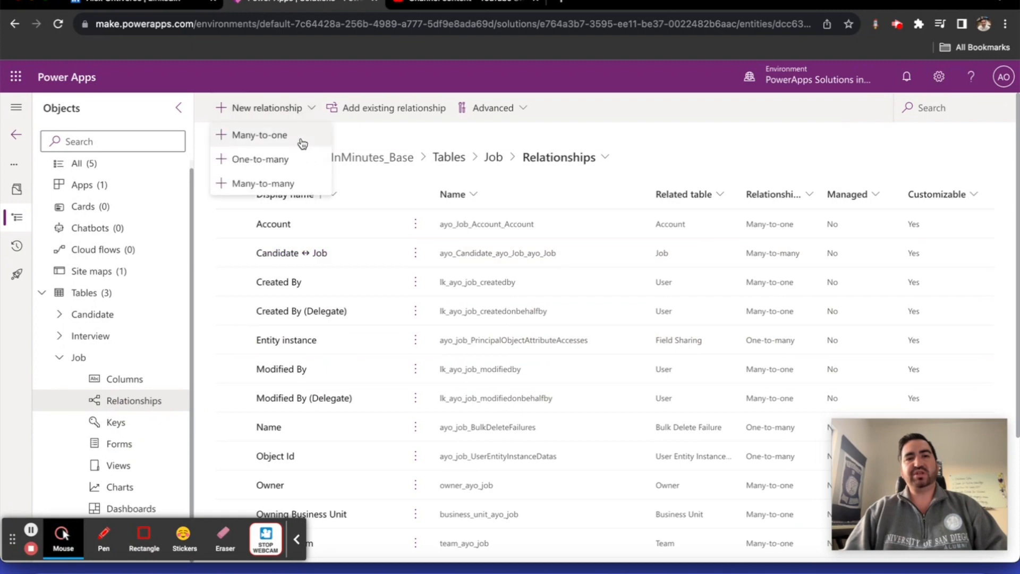
- Create a one-to-many relationship from Job to Interview, keeping the default Job lookup column, and confirm it
left_click(257, 159)
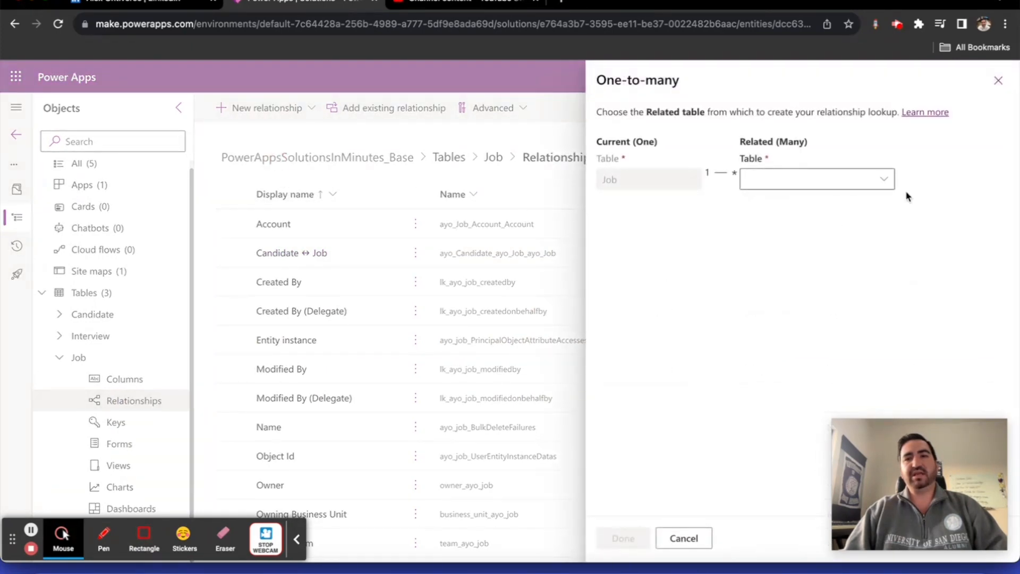
left_click(815, 179)
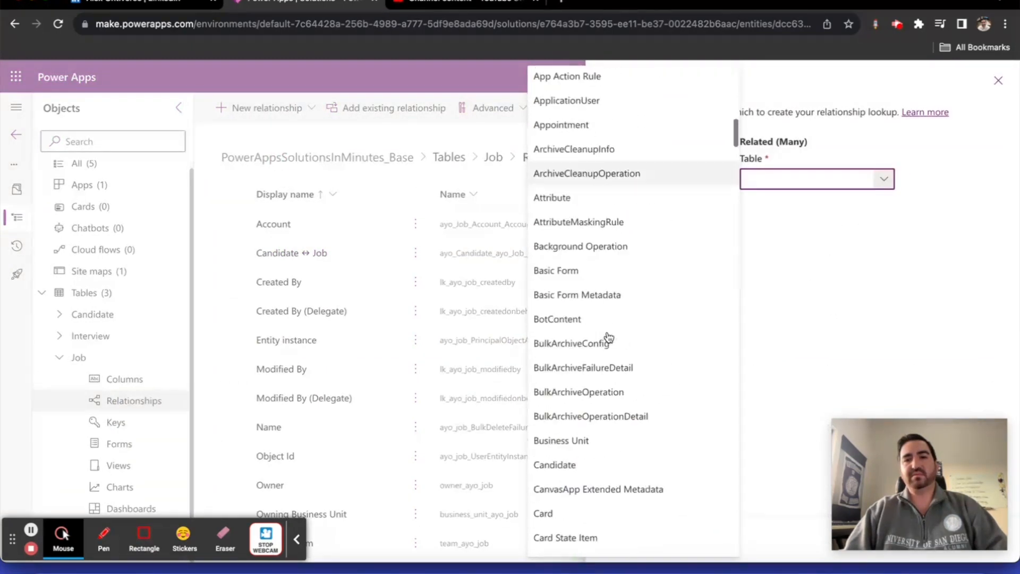
scroll("down", 3)
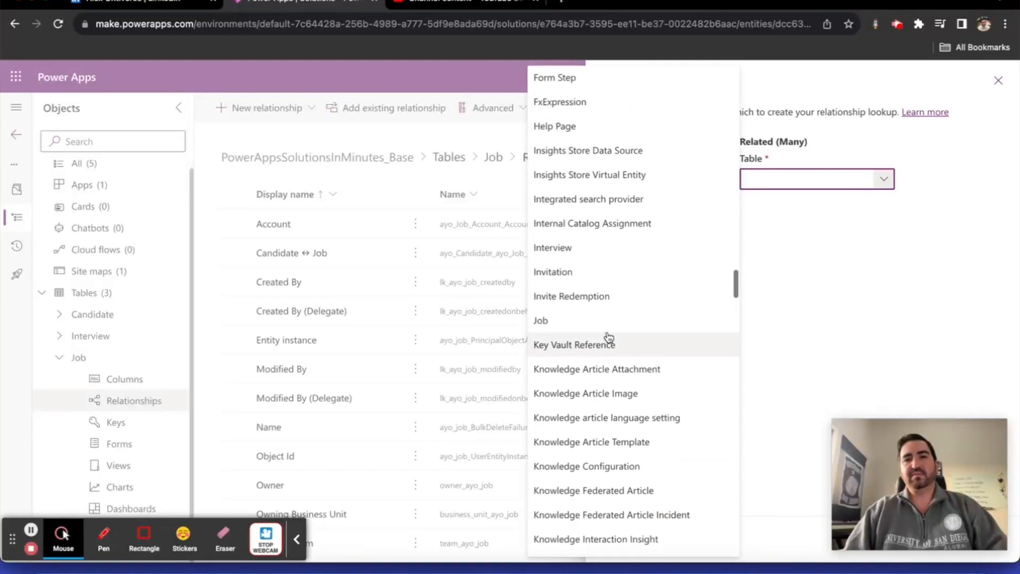
left_click(553, 248)
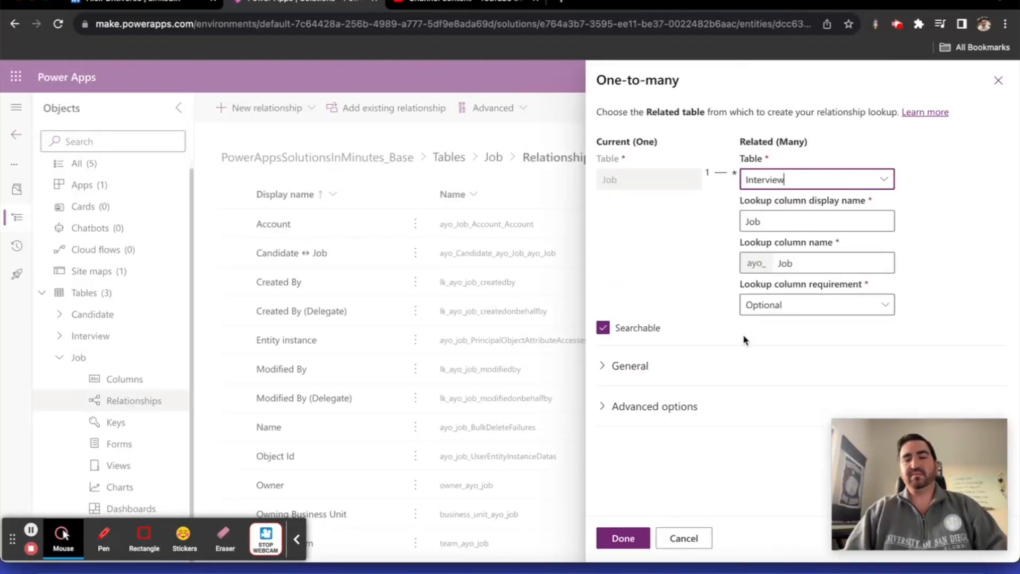
left_click(622, 538)
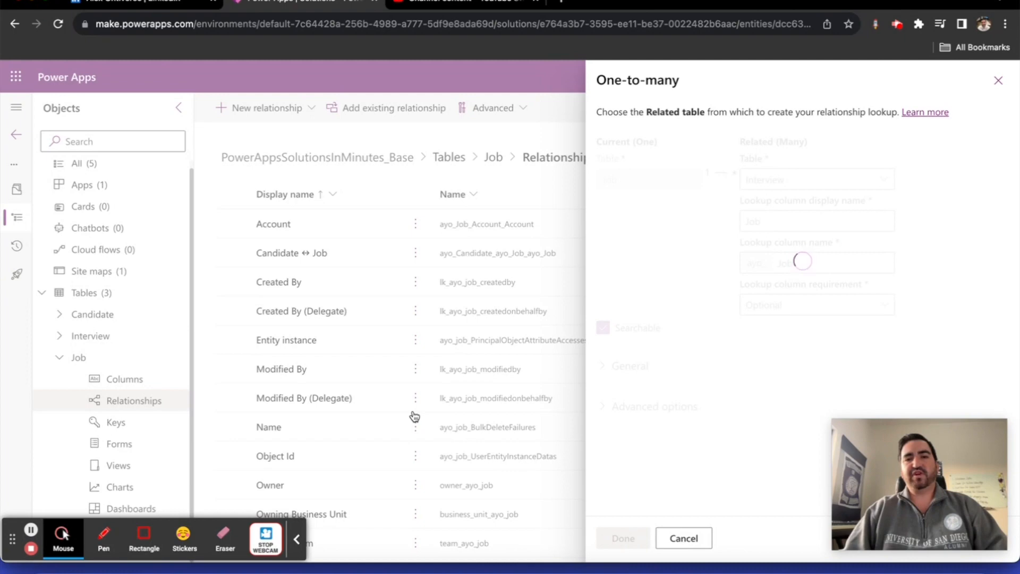
left_click(682, 538)
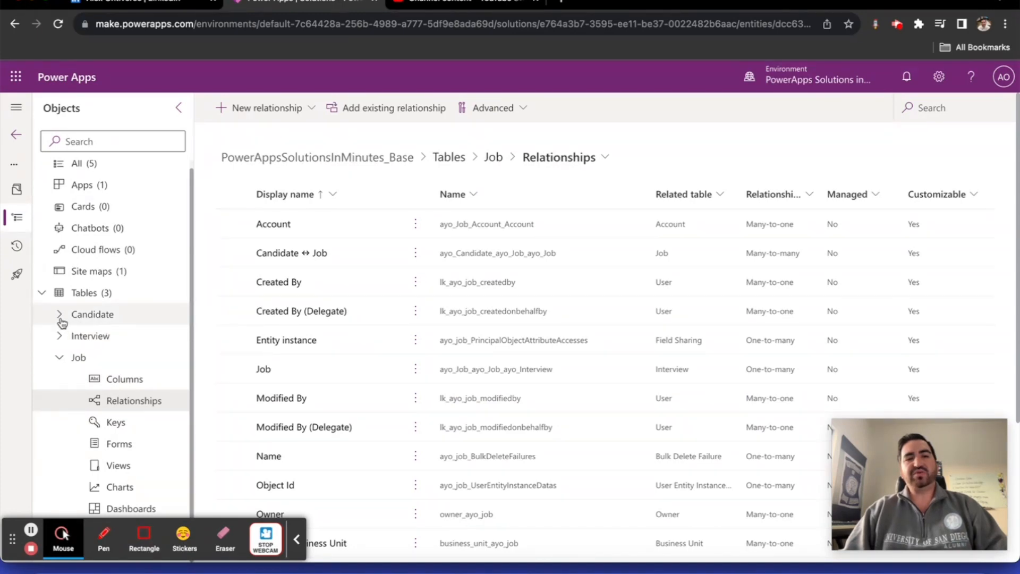
mouse_move(91, 315)
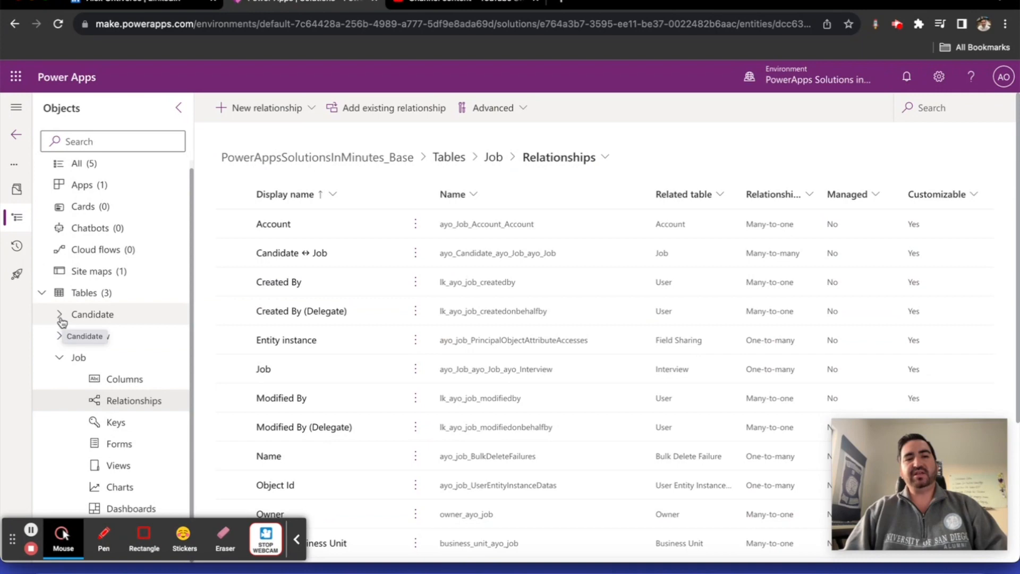
- Expand Candidate, show its relationships and bring up the New relationship choices
left_click(91, 314)
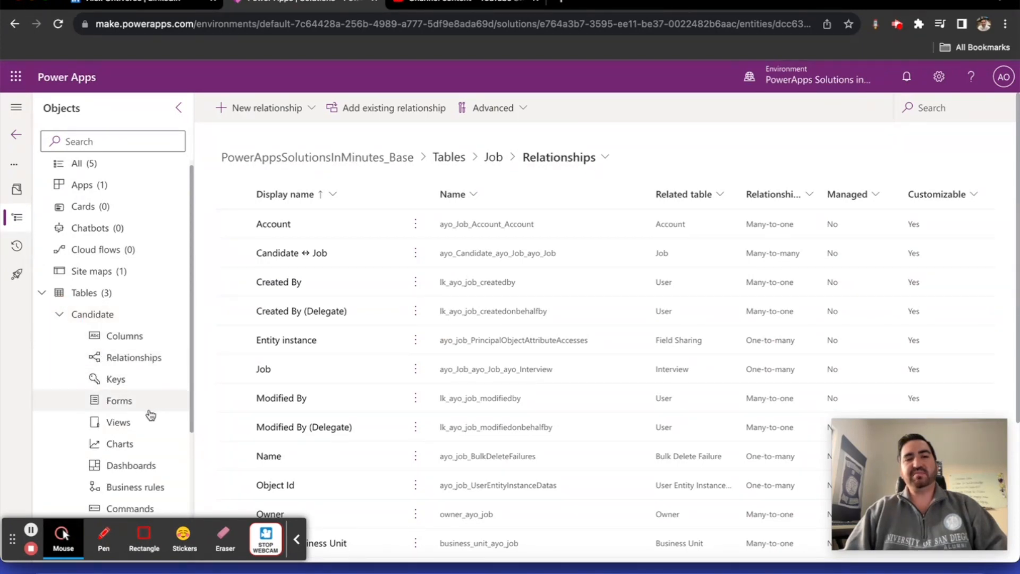
mouse_move(119, 400)
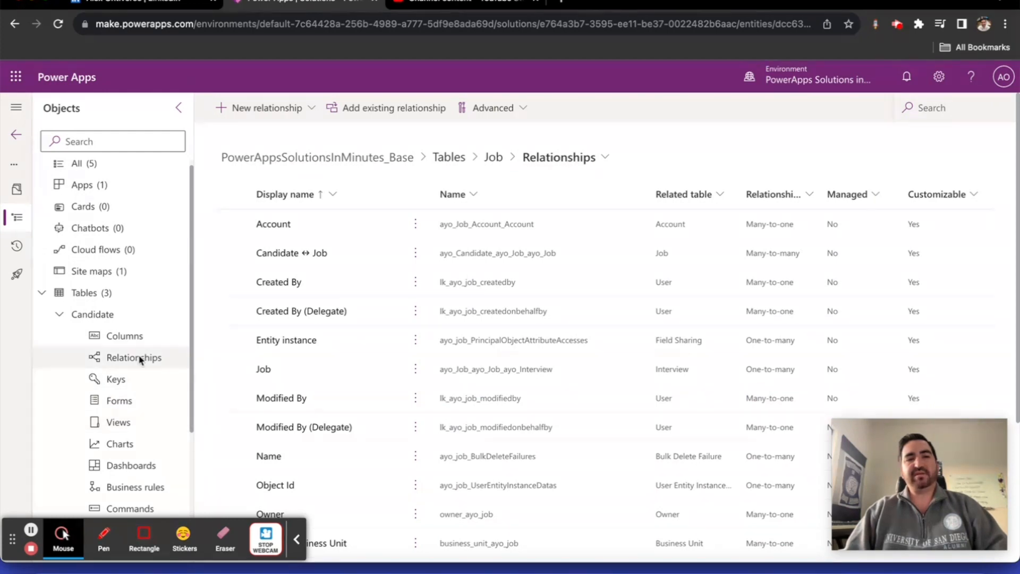
left_click(266, 107)
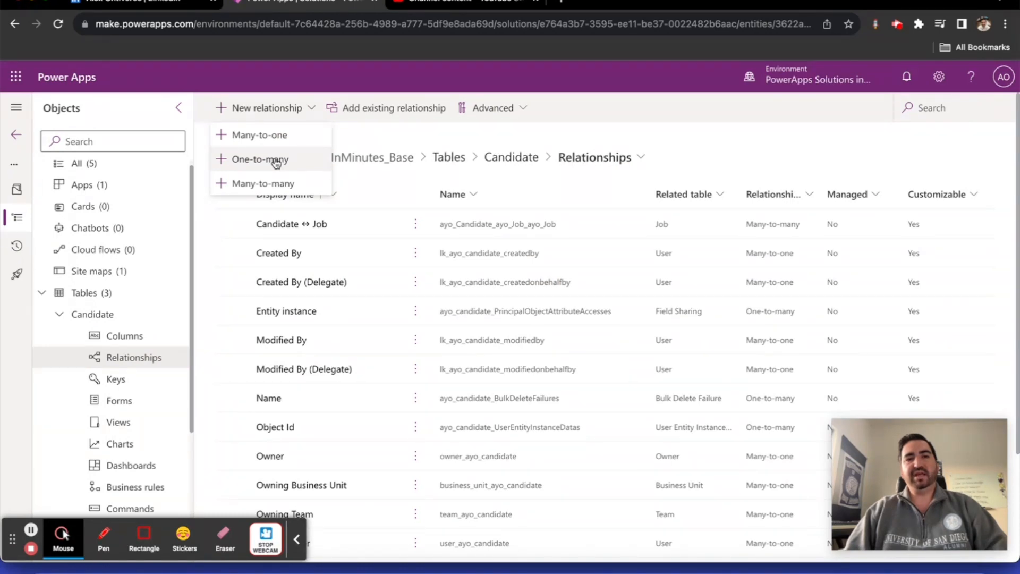
- Create a one-to-many relationship from Candidate to Interview, keeping the Candidate lookup column, and confirm it
left_click(262, 159)
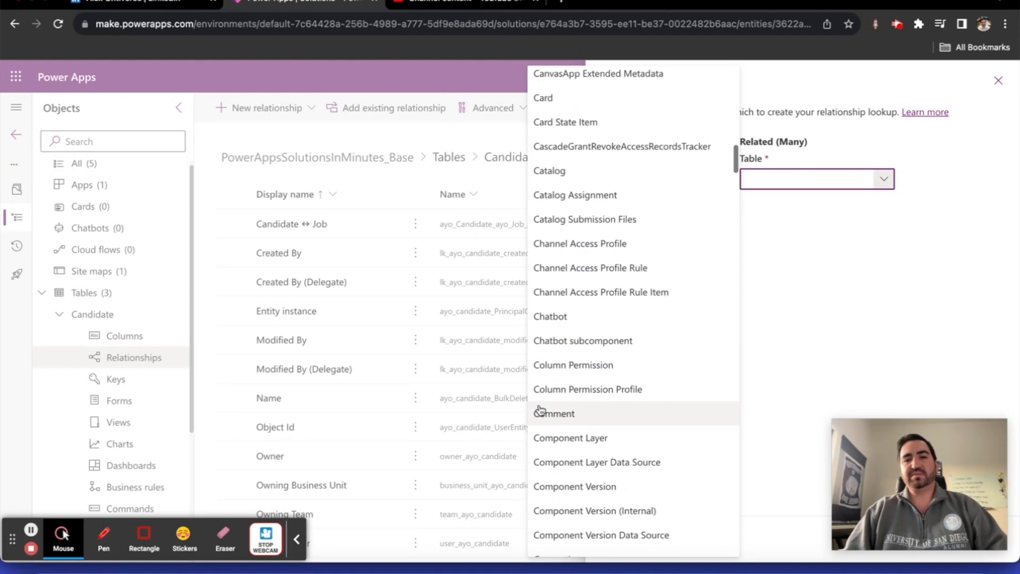
scroll("down", 3)
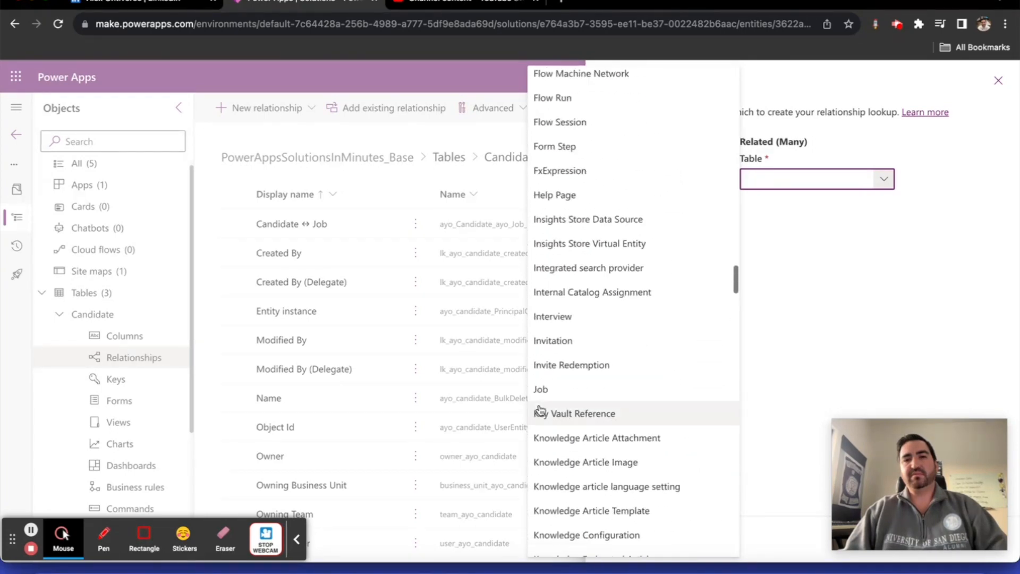
left_click(553, 317)
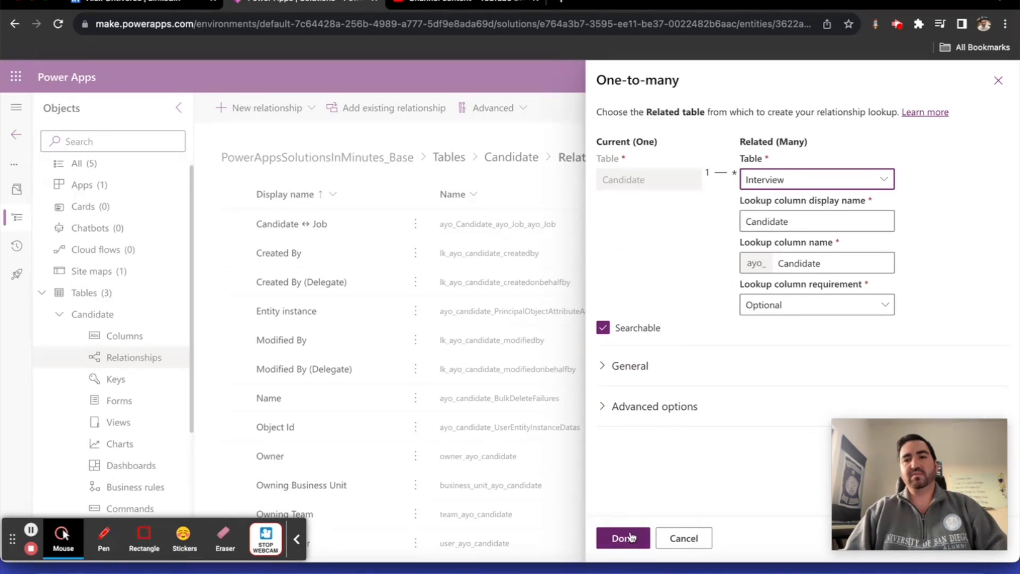
left_click(622, 537)
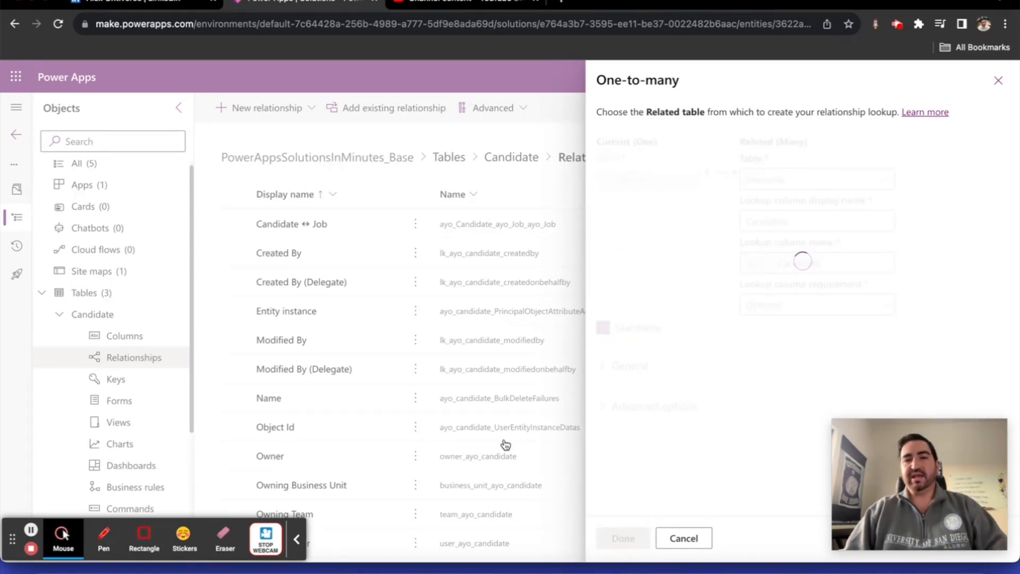
left_click(683, 538)
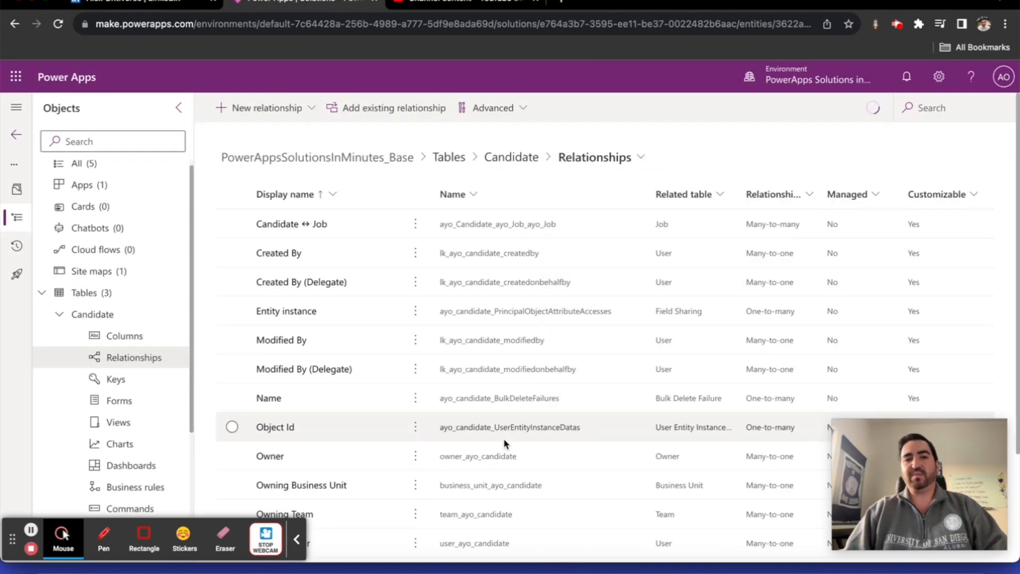